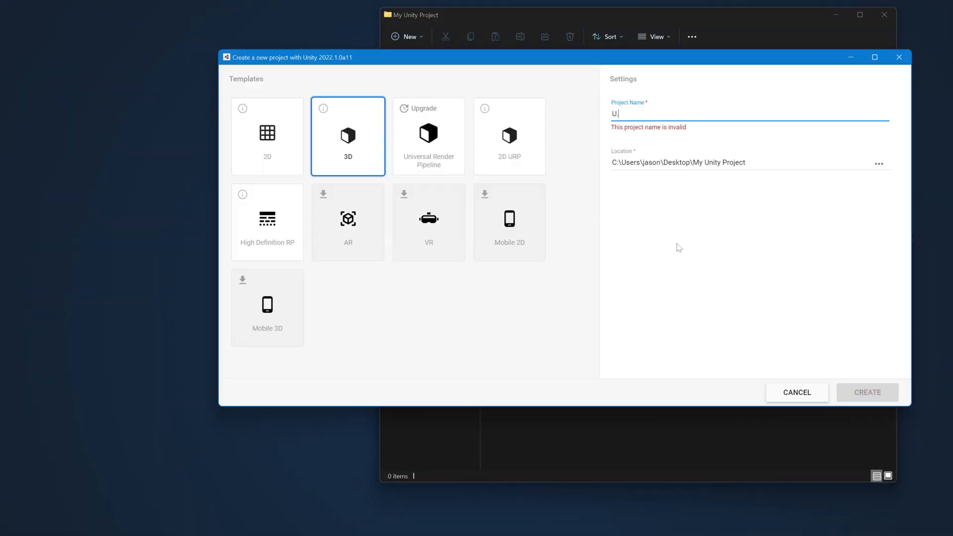
Create the 3D project U.MyUnityProject and reveal its Assets folder in File Explorer.
type(".MyUnityProject")
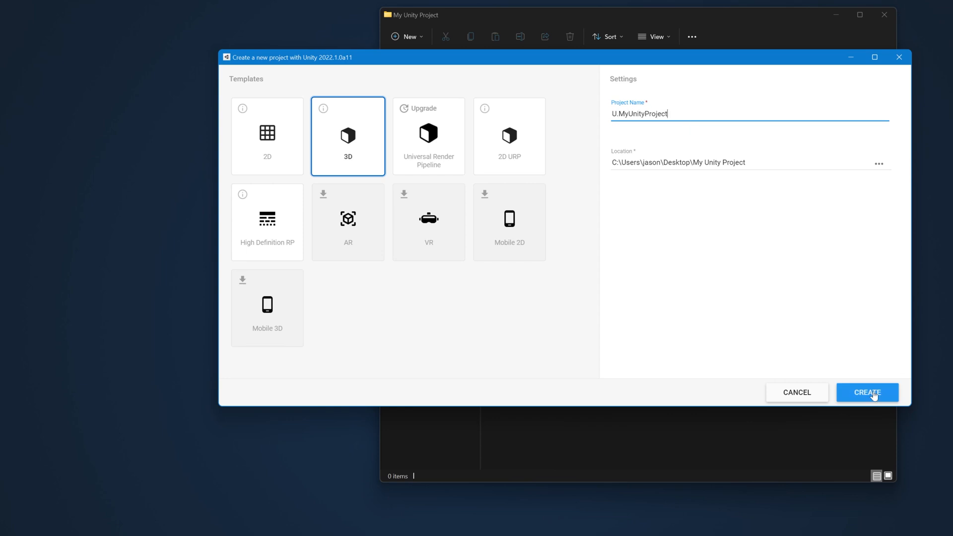
left_click(866, 392)
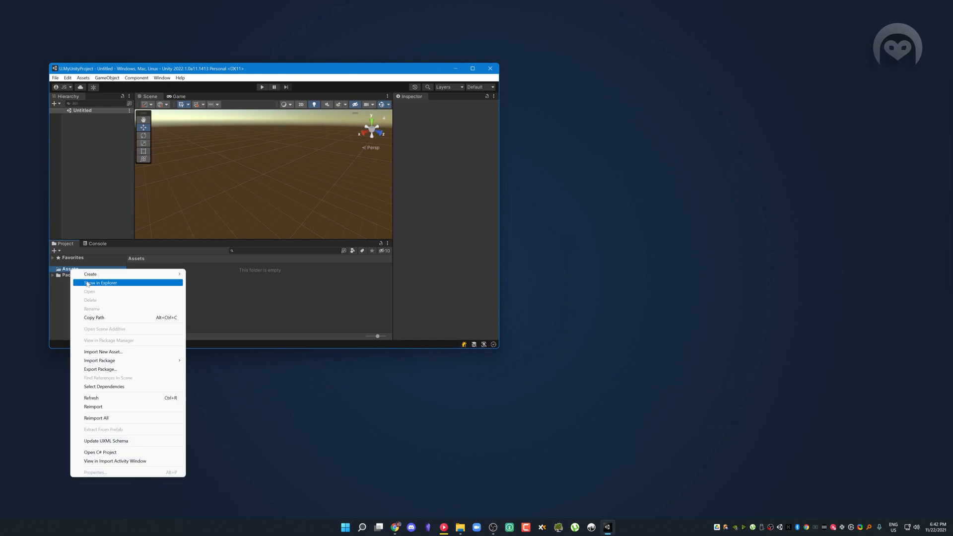
left_click(101, 283)
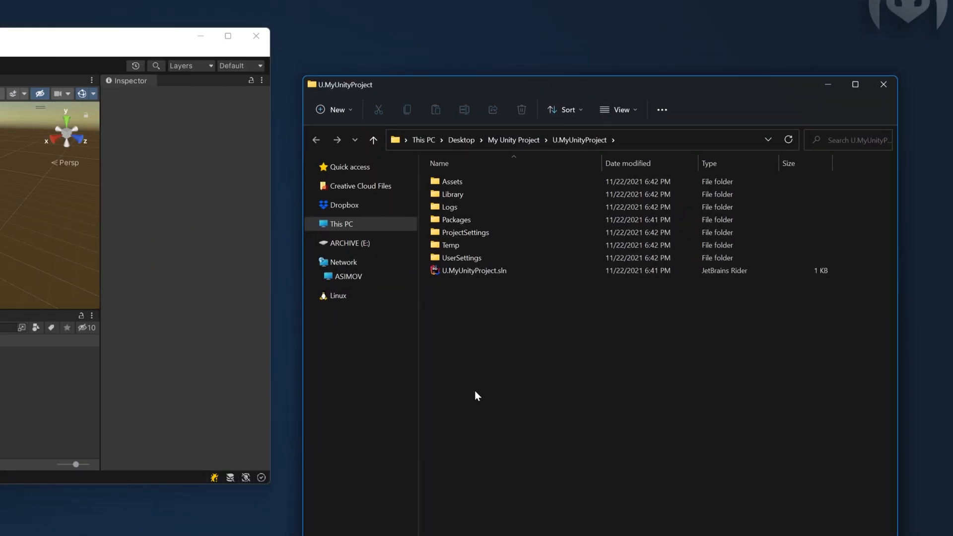
Browse into the project's Library folder and its ScriptAssemblies folder of compiled DLLs.
left_click(453, 194)
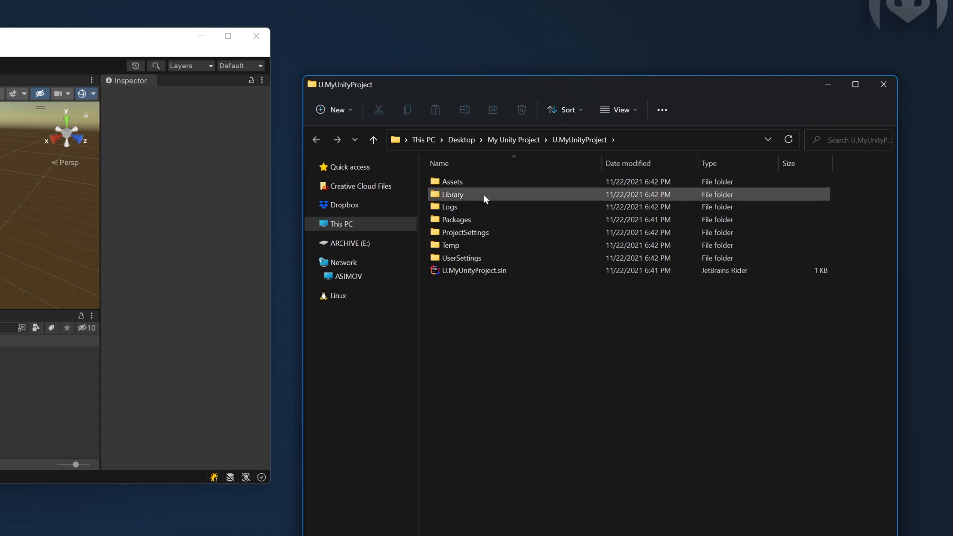
double_click(452, 194)
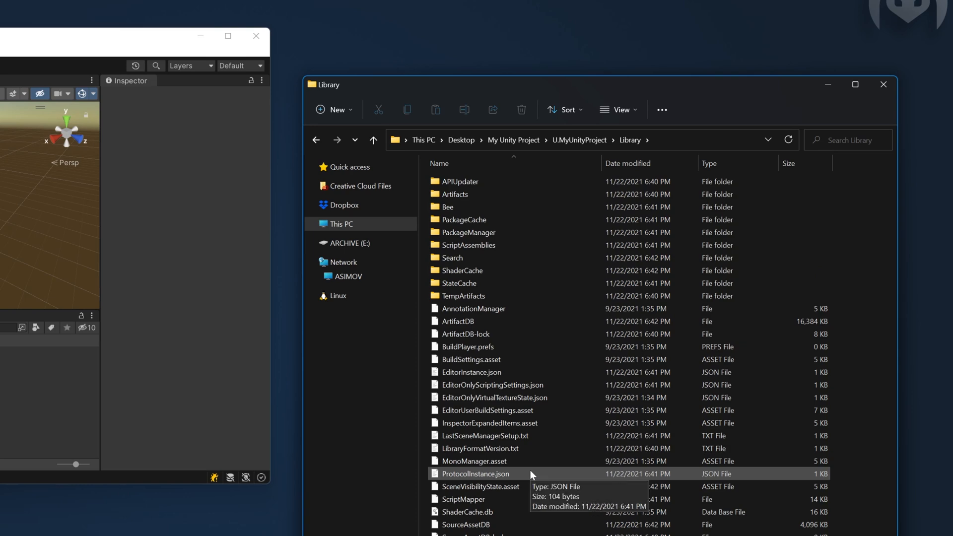
mouse_move(499, 258)
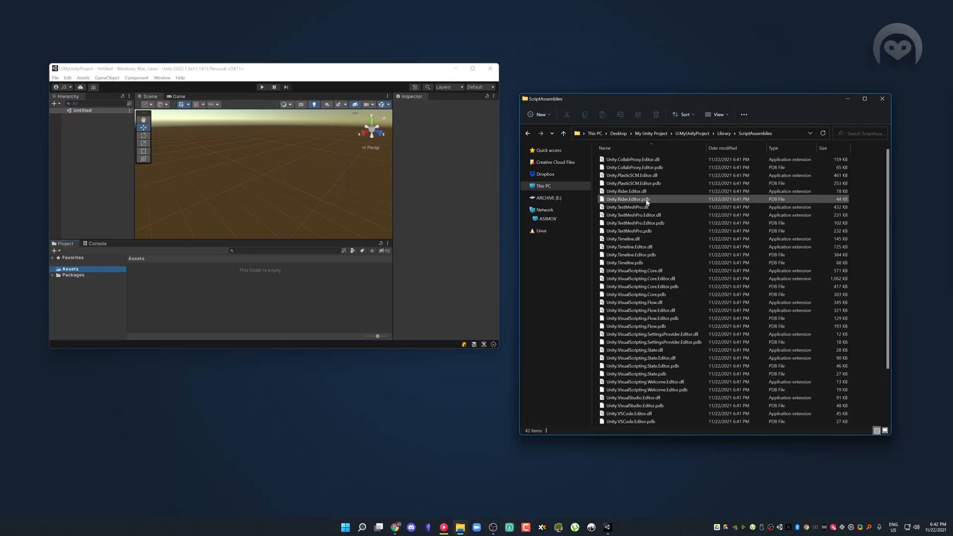
left_click(629, 232)
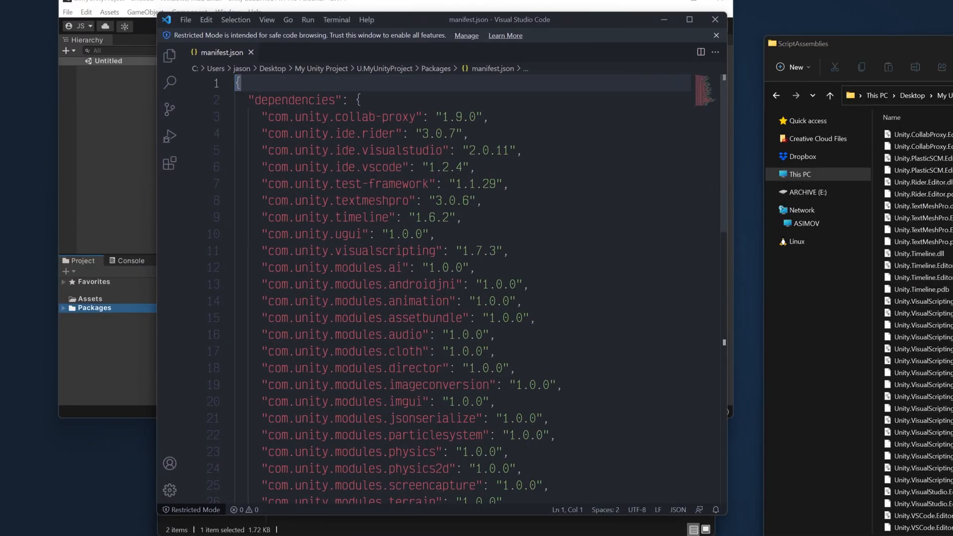
Scroll through the dependencies block of Packages/manifest.json in VS Code.
scroll("down", 3)
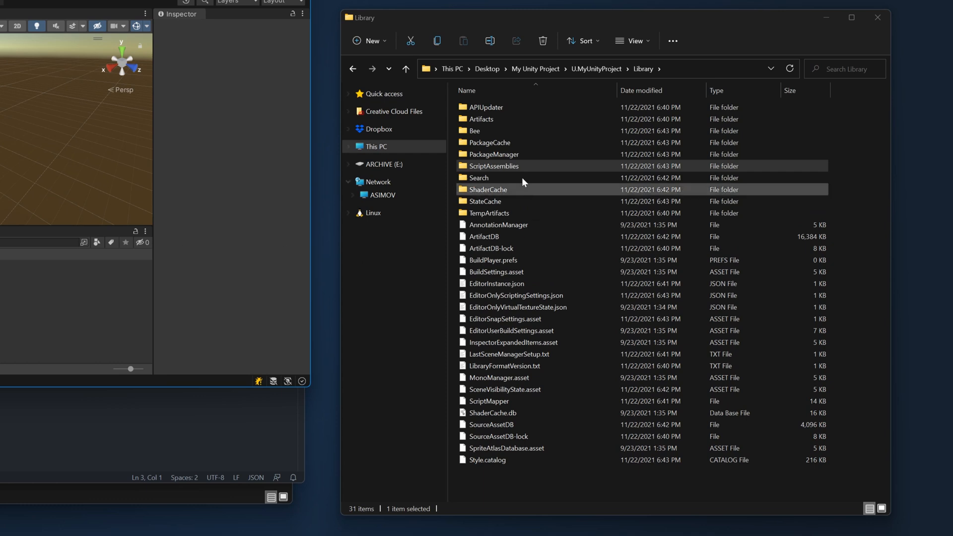
Enter the ScriptAssemblies folder holding Assembly-CSharp.dll and Assembly-CSharp.pdb.
double_click(492, 166)
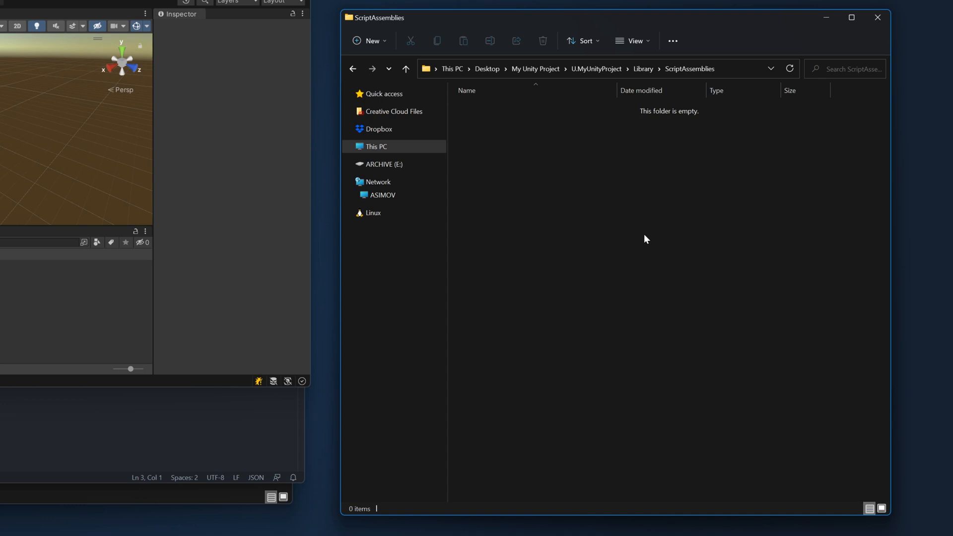
mouse_move(578, 220)
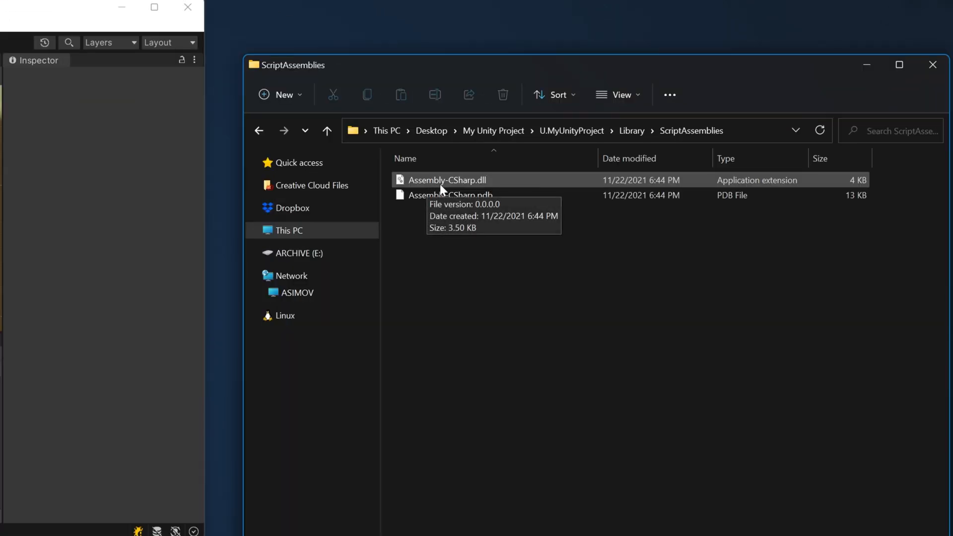
mouse_move(460, 264)
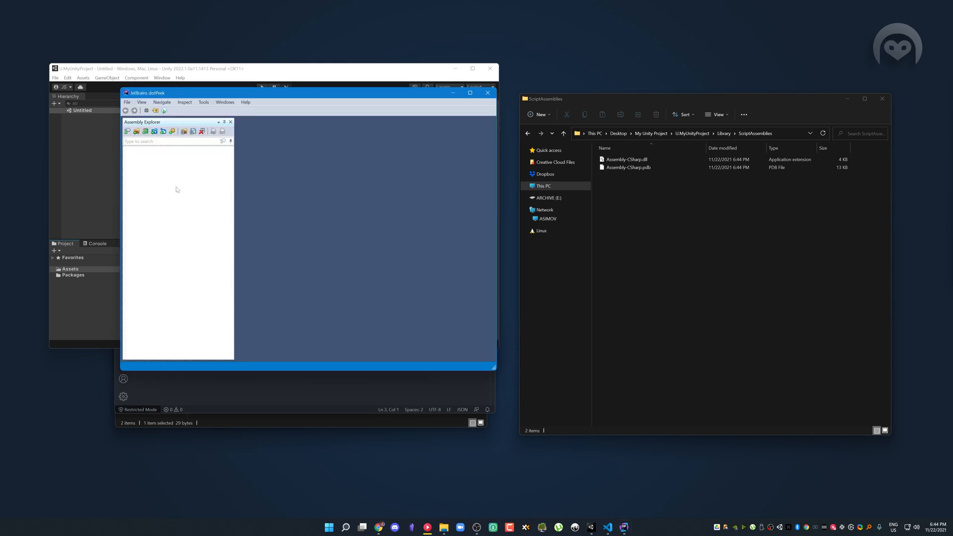
Load Assembly-CSharp.dll into dotPeek, expand it and view the decompiled HelloWorld class.
left_click(627, 159)
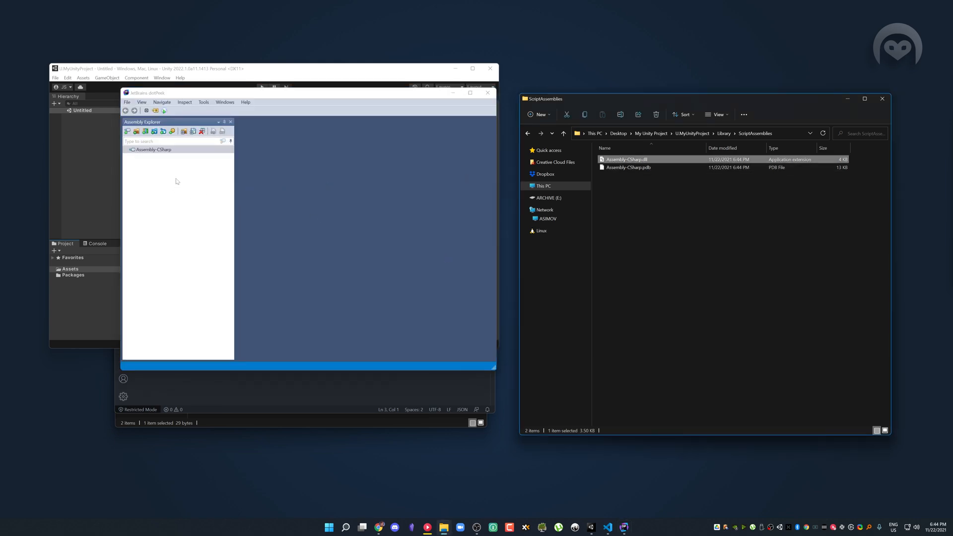
left_click(154, 150)
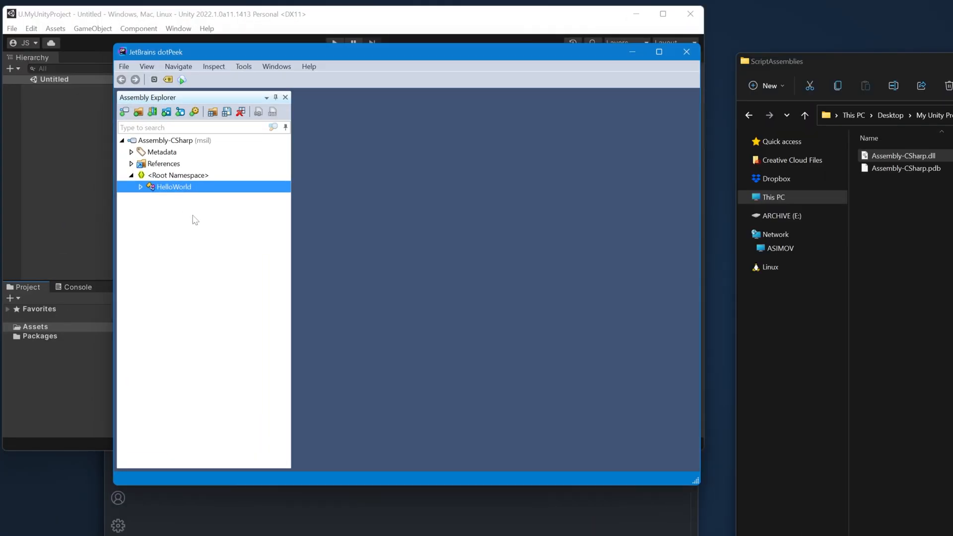
double_click(174, 186)
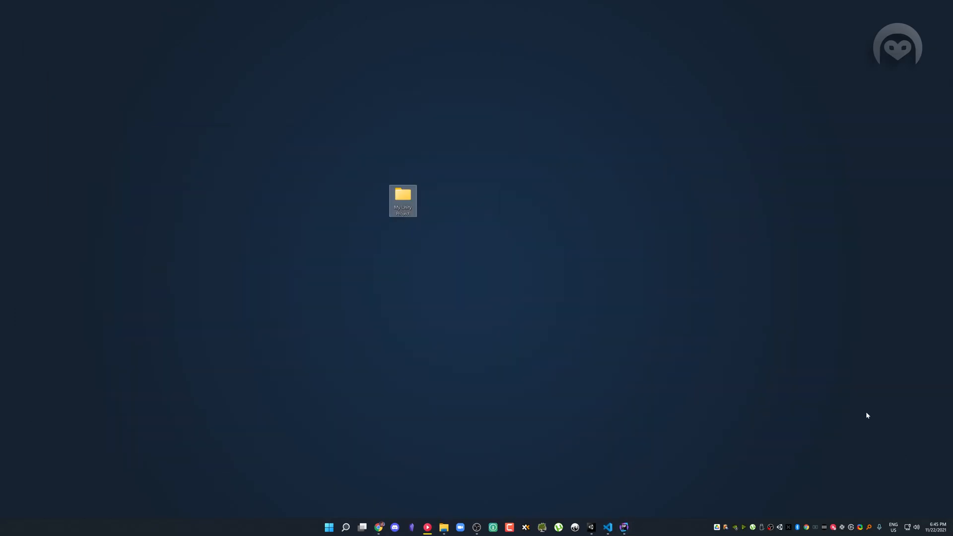
Search Everything for "Assembly-CSharp *.dll" across all drives.
left_click(633, 527)
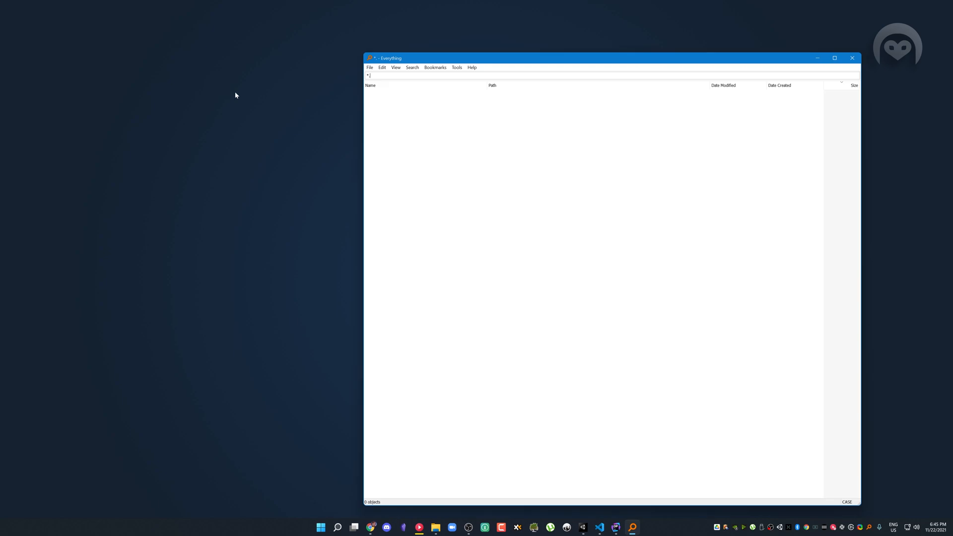
type(".dll")
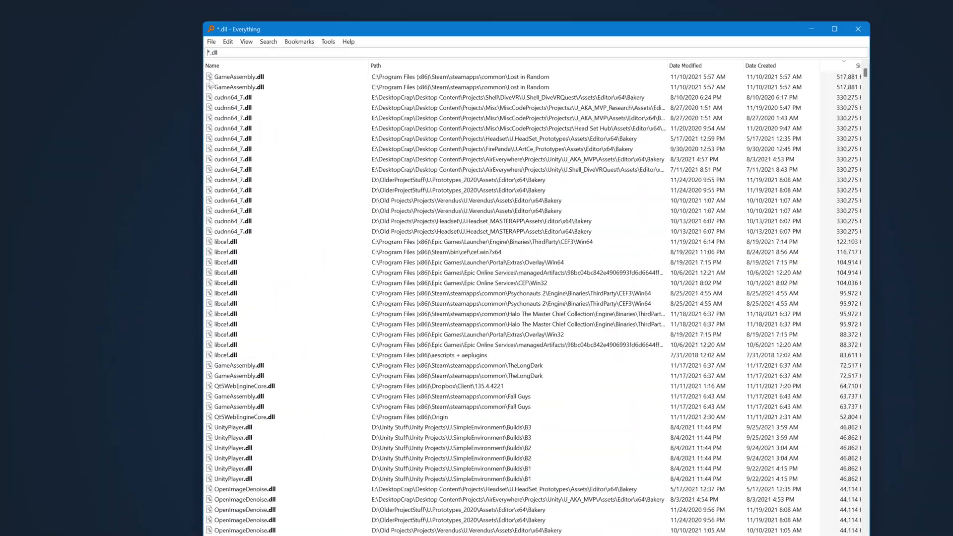
type("Assembly-CSharp *.dll")
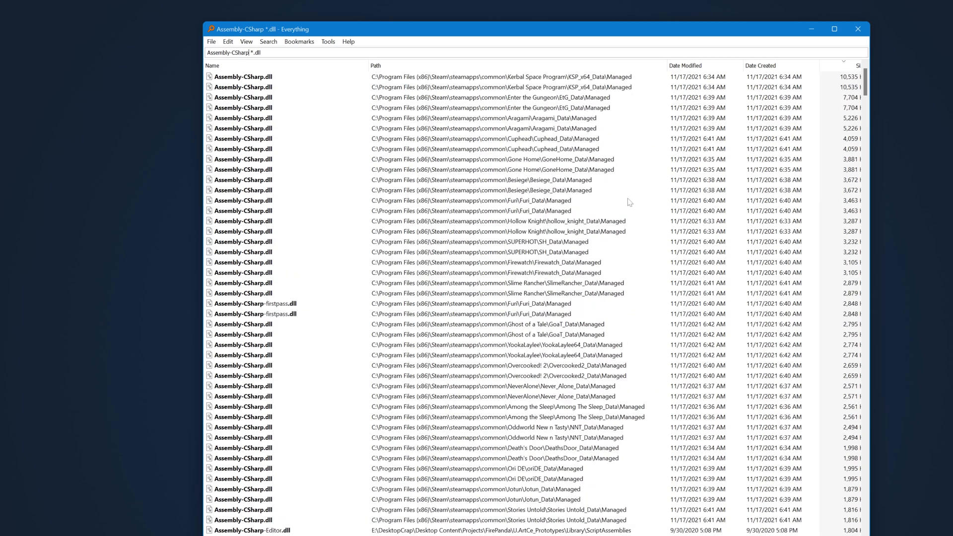
Sort the Assembly-CSharp.dll results by Date Modified, toggling the order.
left_click(685, 66)
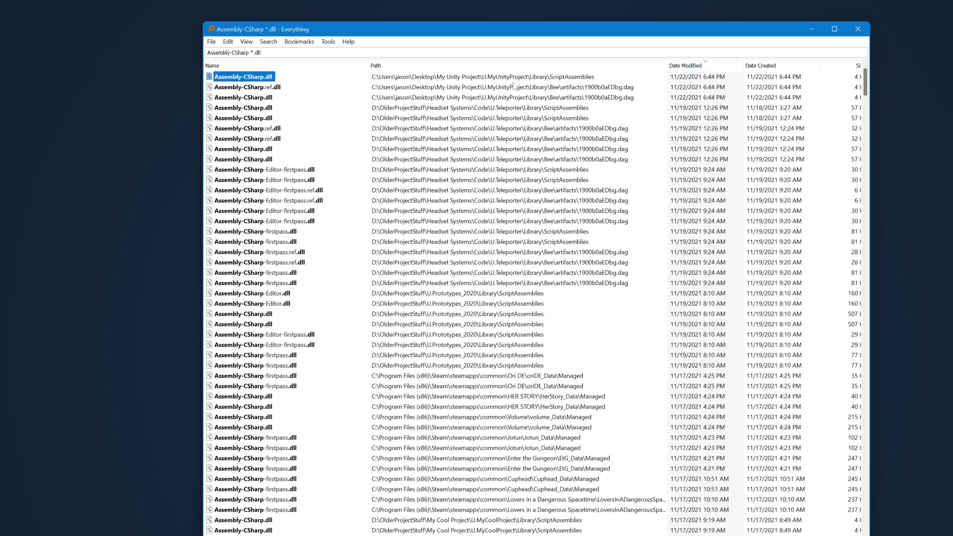
left_click(687, 66)
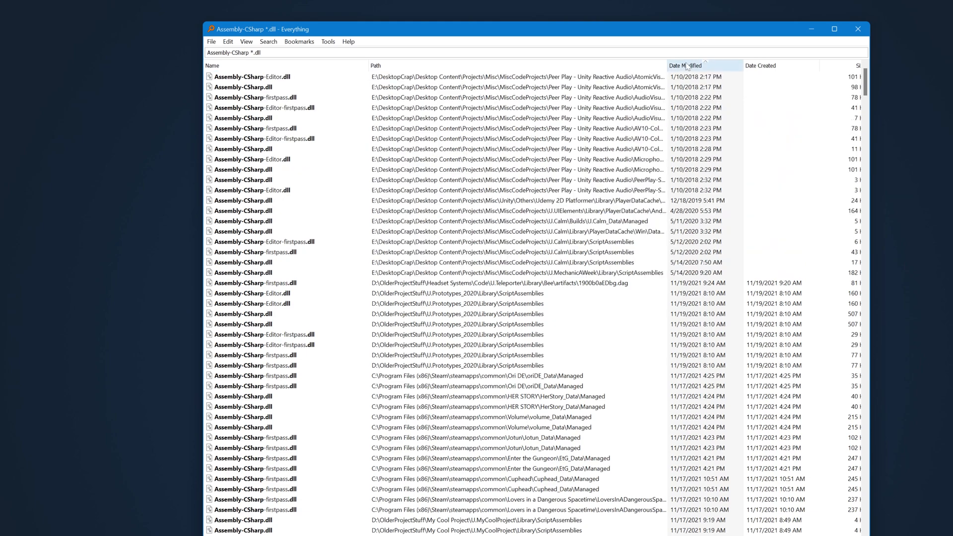
left_click(686, 66)
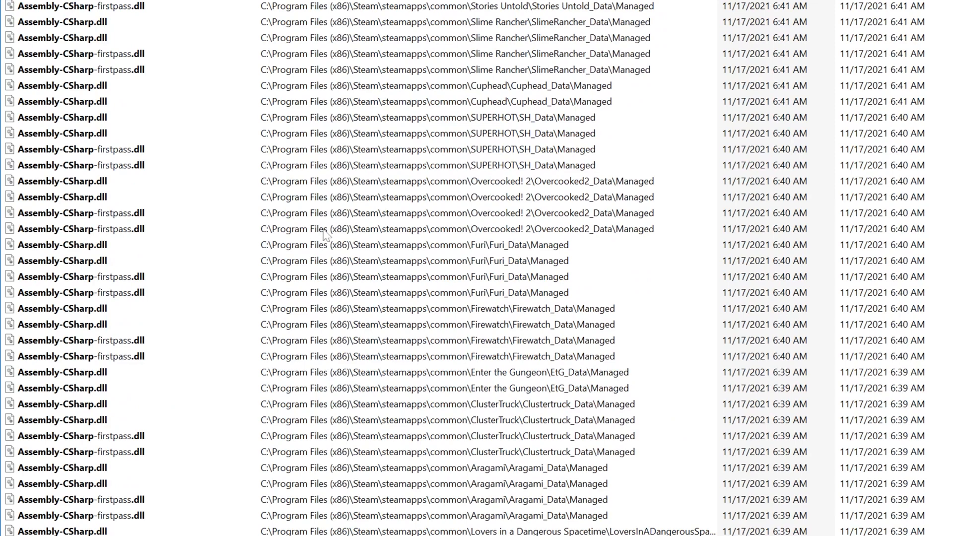
mouse_move(506, 191)
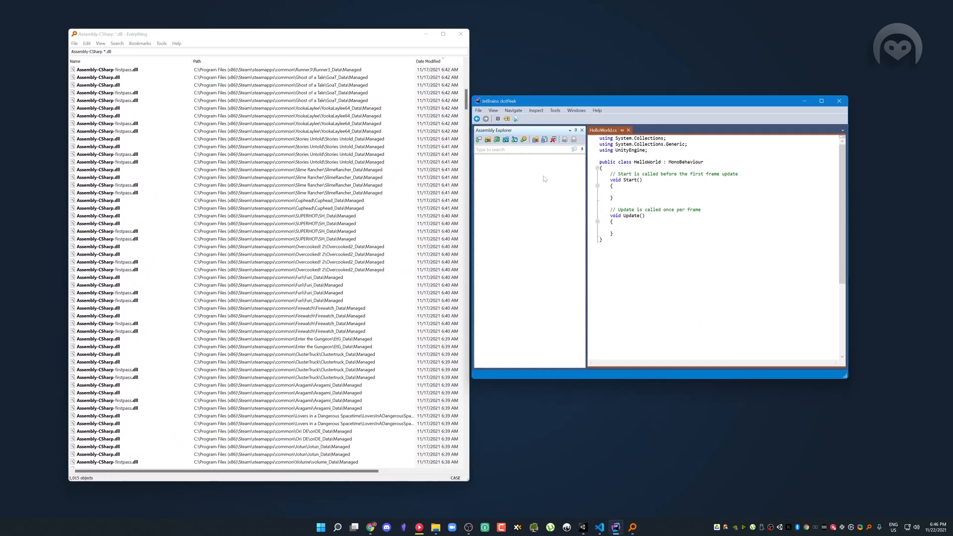
Expand a game's Assembly-CSharp Root Namespace in dotPeek and look inside its Achievements type.
left_click(630, 130)
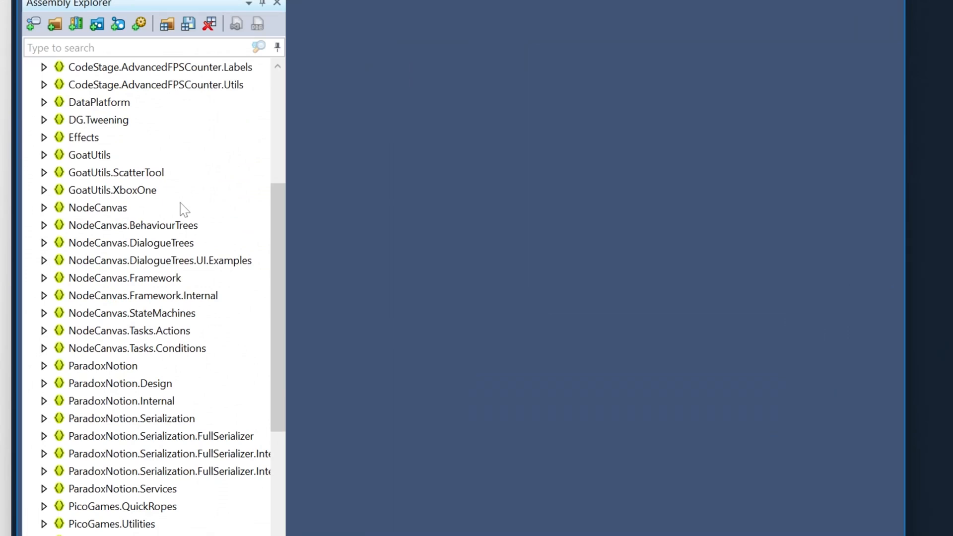
scroll("up", 3)
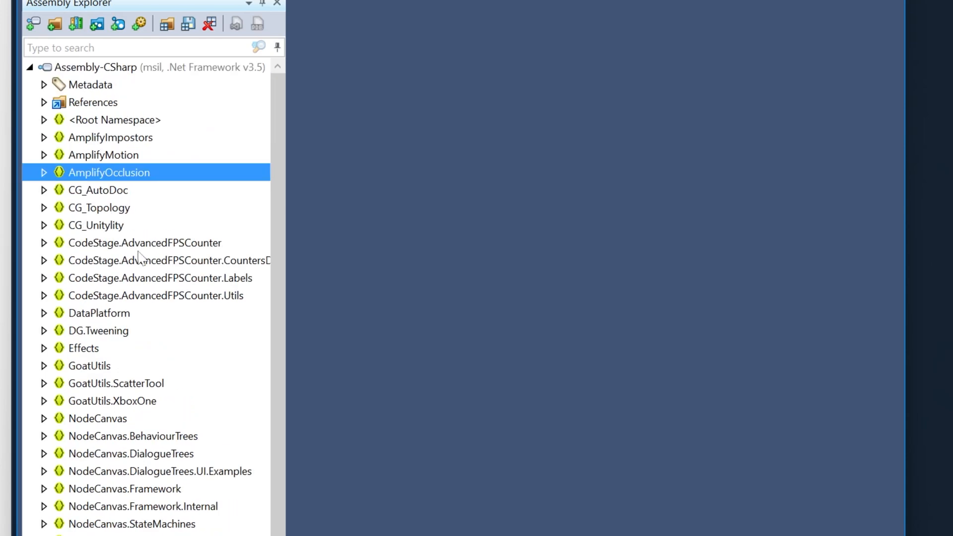
left_click(43, 120)
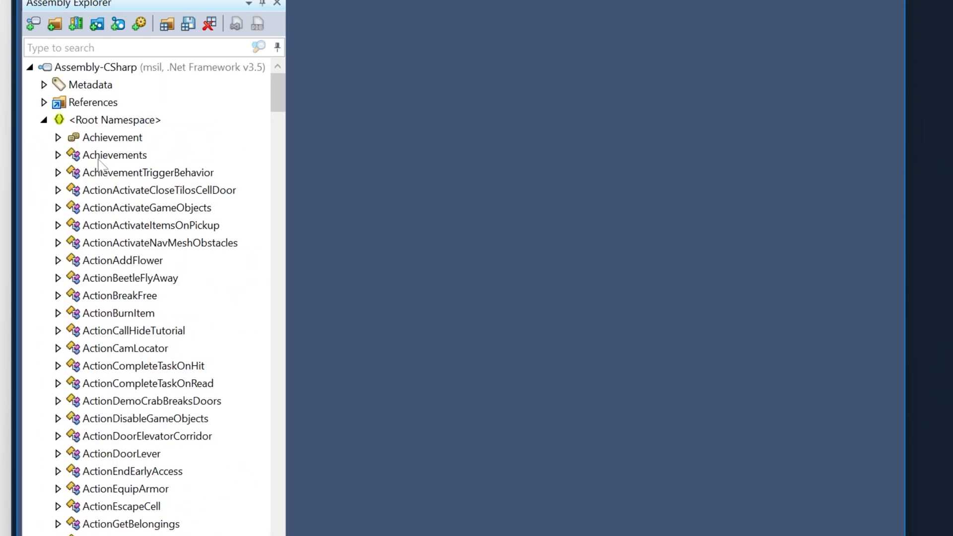
double_click(109, 313)
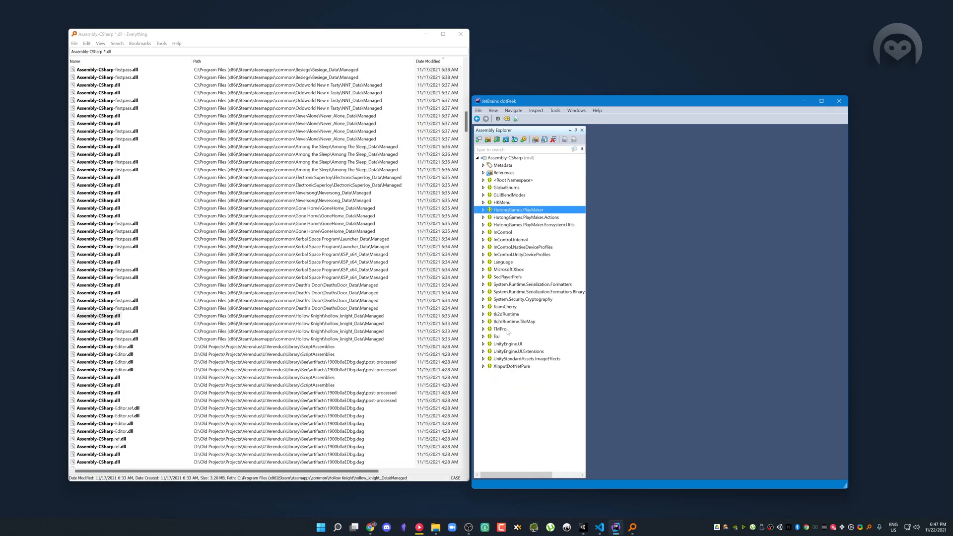
Select the TeamCherry namespace and load another game's Assembly-CSharp.dll.
left_click(505, 306)
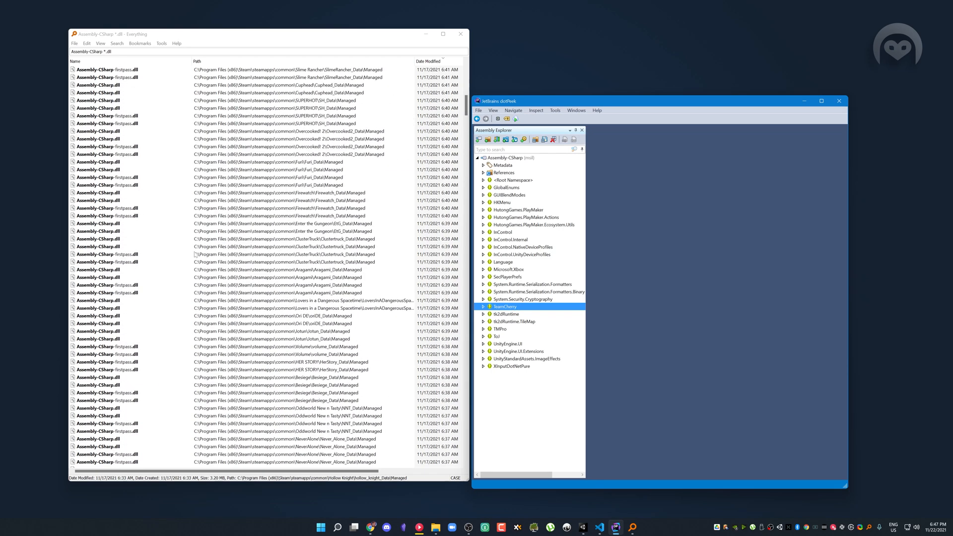
left_click(428, 61)
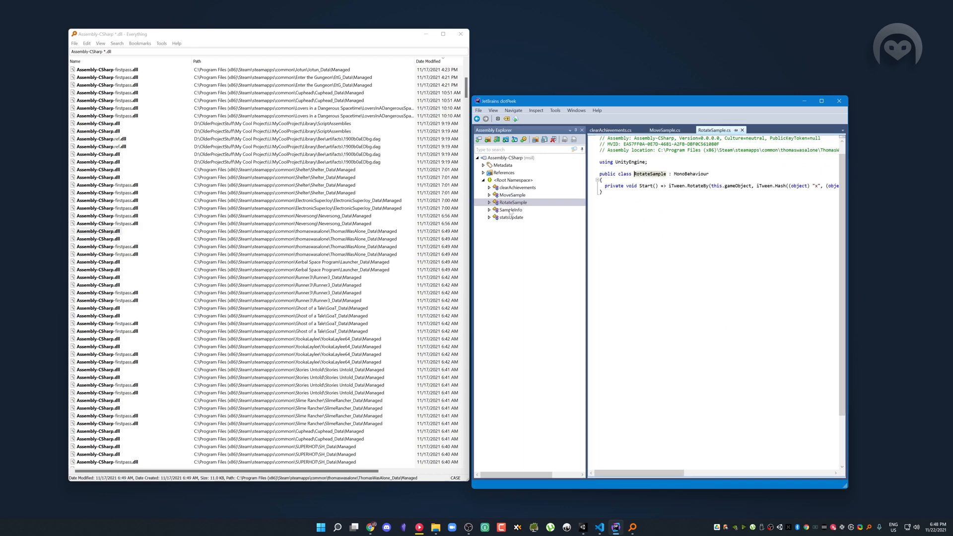
View the decompiled statsUpdate class in the Thomas Was Alone Assembly-CSharp library.
left_click(512, 217)
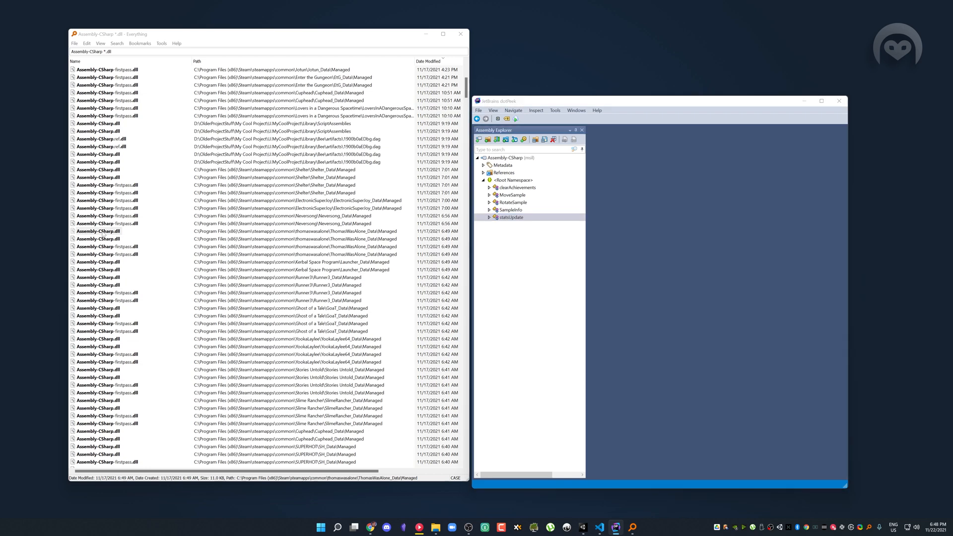
Open the path of that Assembly-CSharp.dll result in Thomas Was Alone's Managed folder, then close the window.
right_click(98, 231)
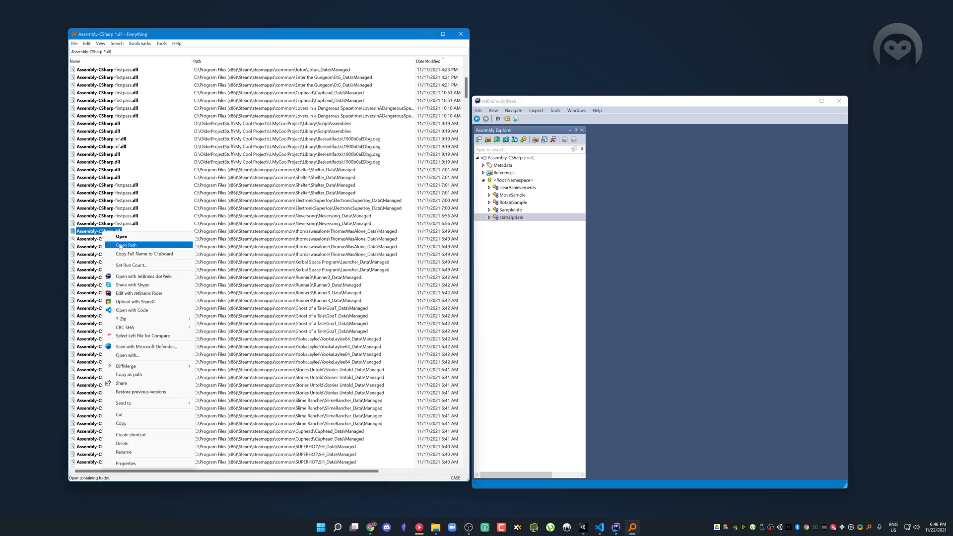
left_click(125, 245)
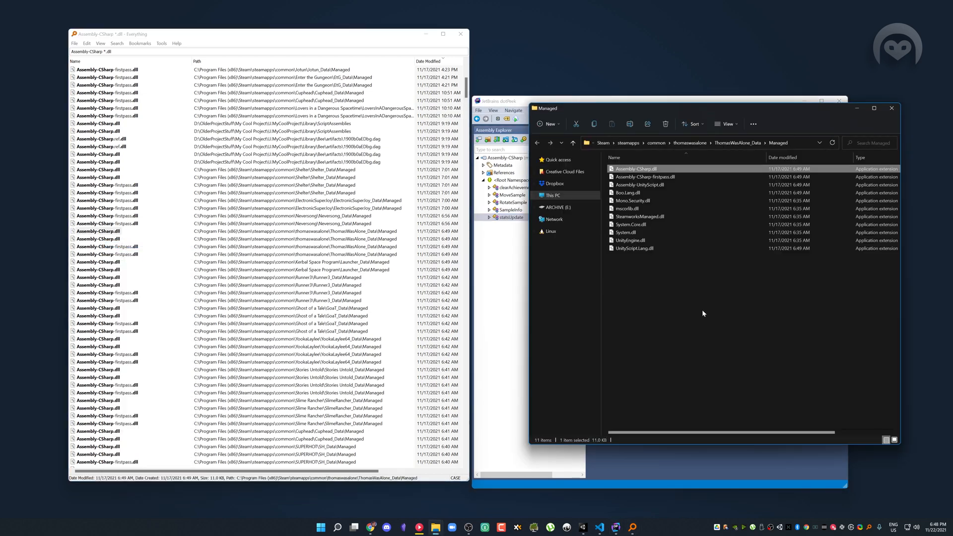
left_click(703, 314)
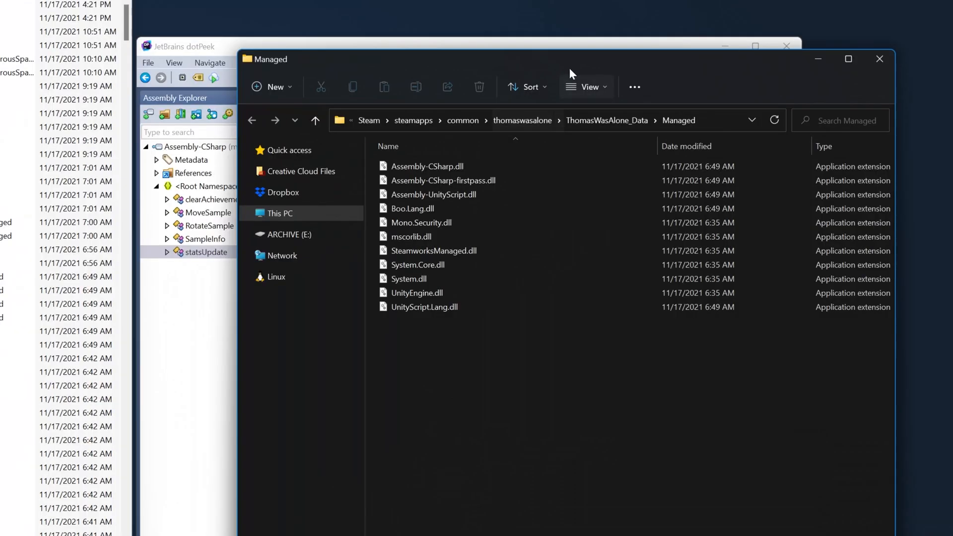
mouse_move(879, 58)
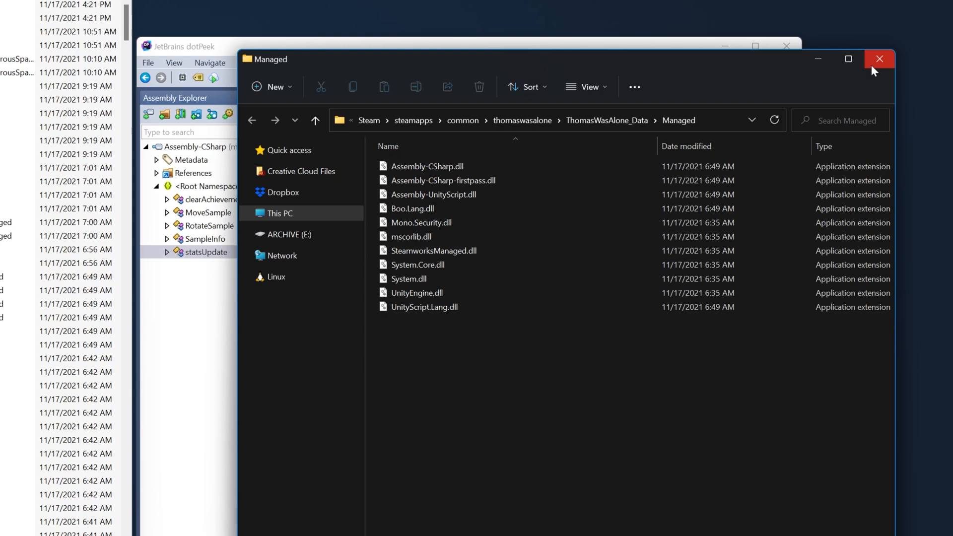
mouse_move(878, 59)
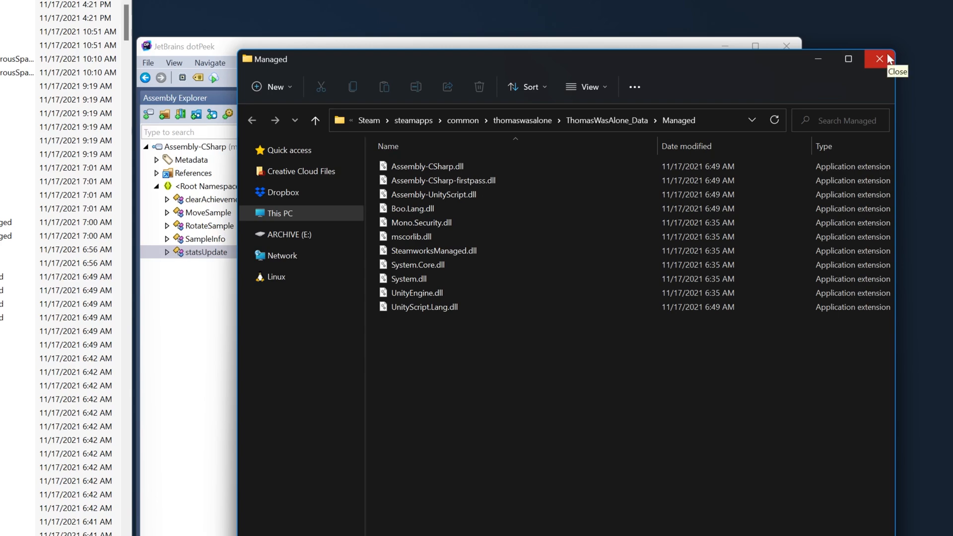
left_click(879, 59)
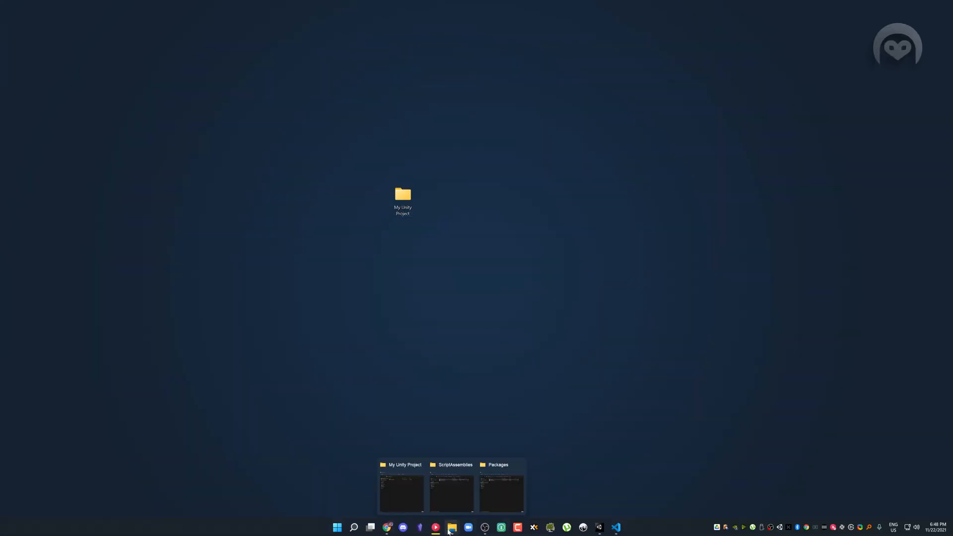
Delete the HelloWorld script in Unity and reopen ScriptAssemblies to see it now empty.
left_click(451, 489)
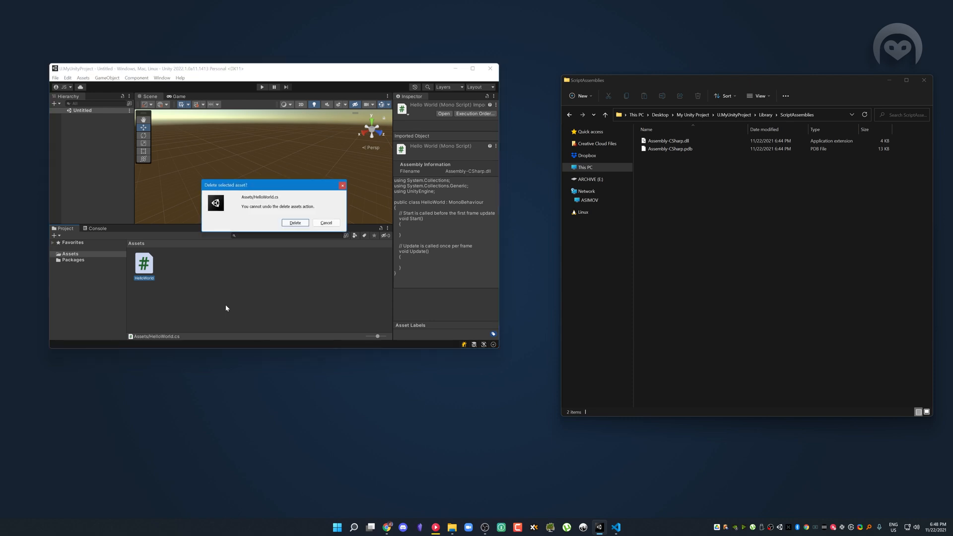
left_click(295, 222)
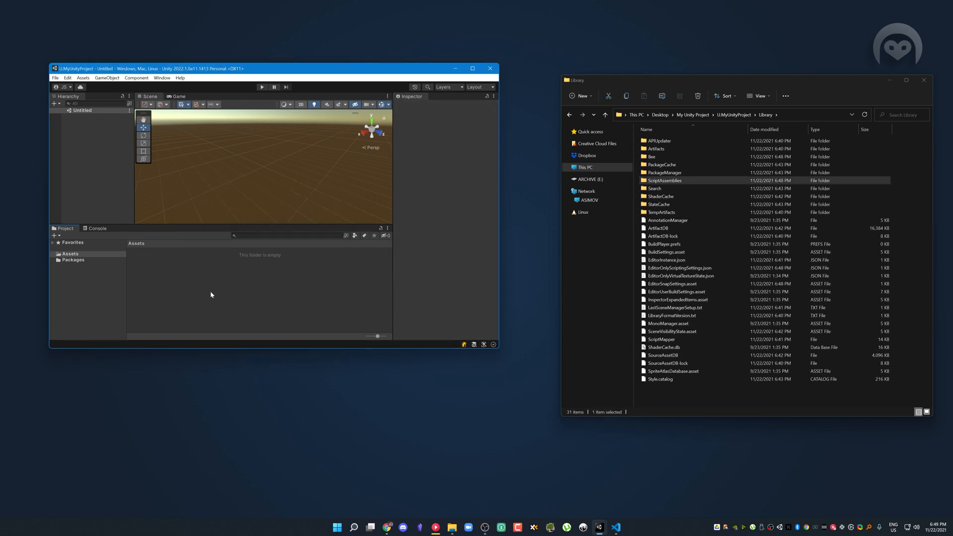
double_click(665, 180)
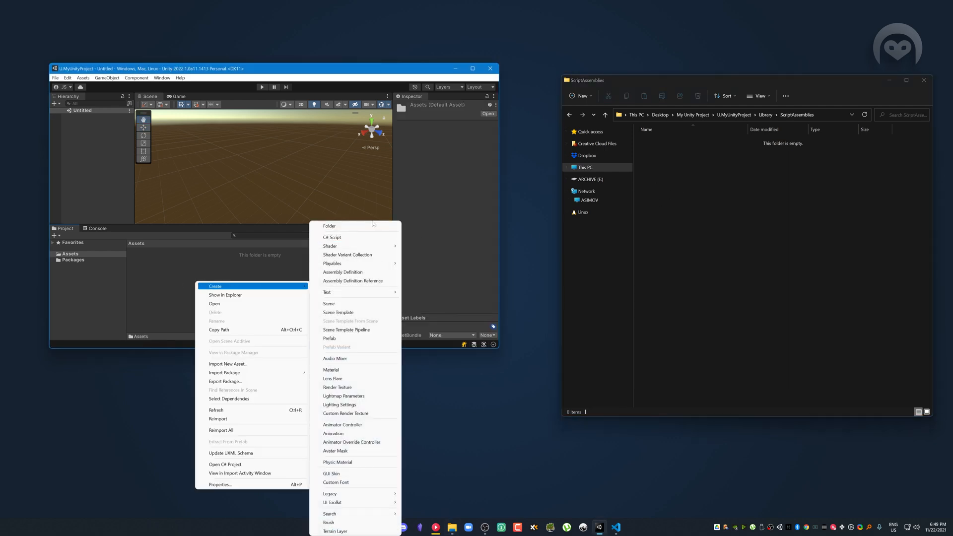
Create a My Code folder in Assets with a C# script and a StuffIWrite assembly definition inside.
left_click(329, 225)
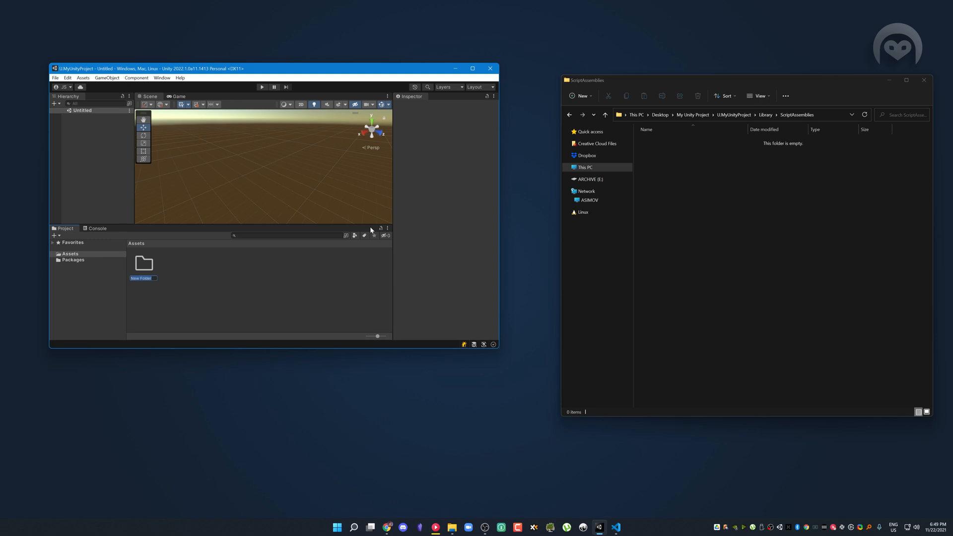
type("My Code")
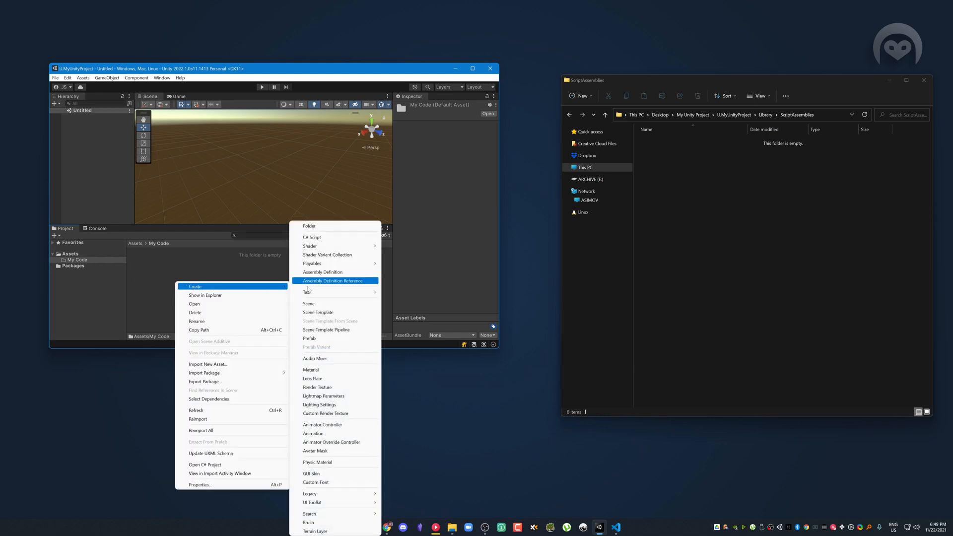
left_click(335, 280)
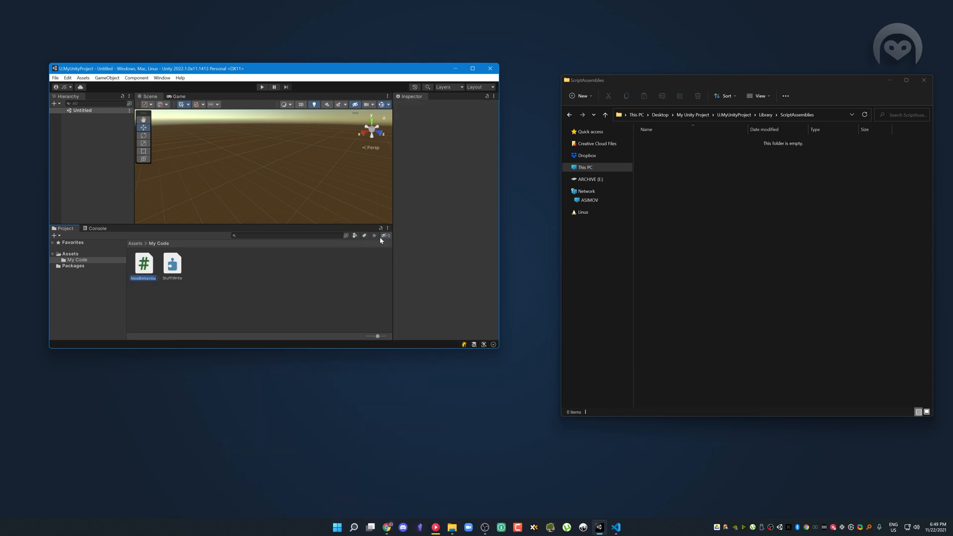
type("MyCool")
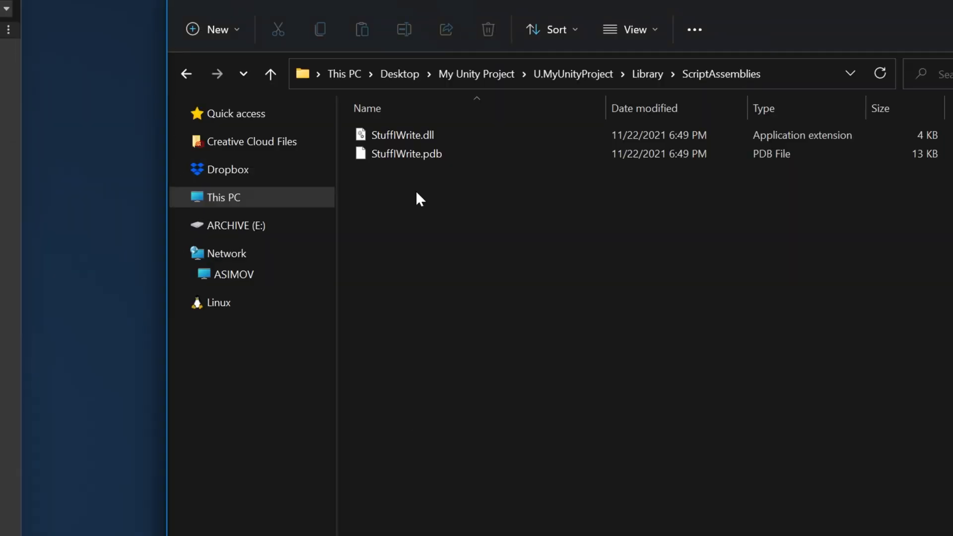
mouse_move(84, 497)
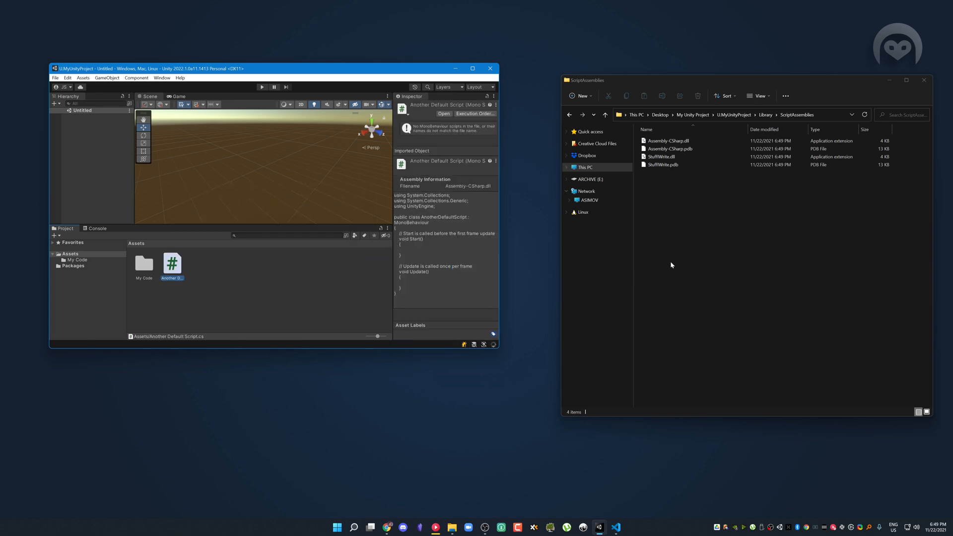
Select Assembly-CSharp.dll in ScriptAssemblies to check its size beside StuffIWrite.dll.
left_click(668, 140)
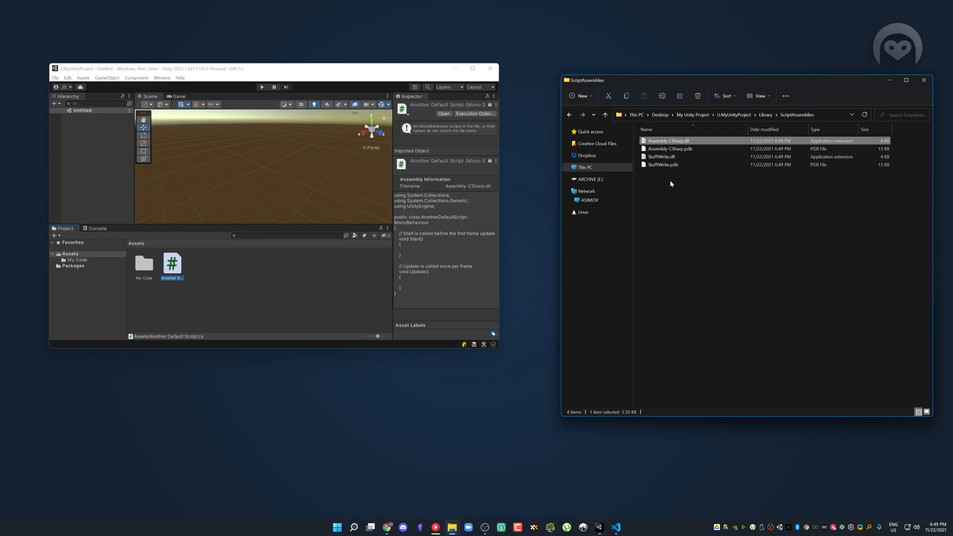